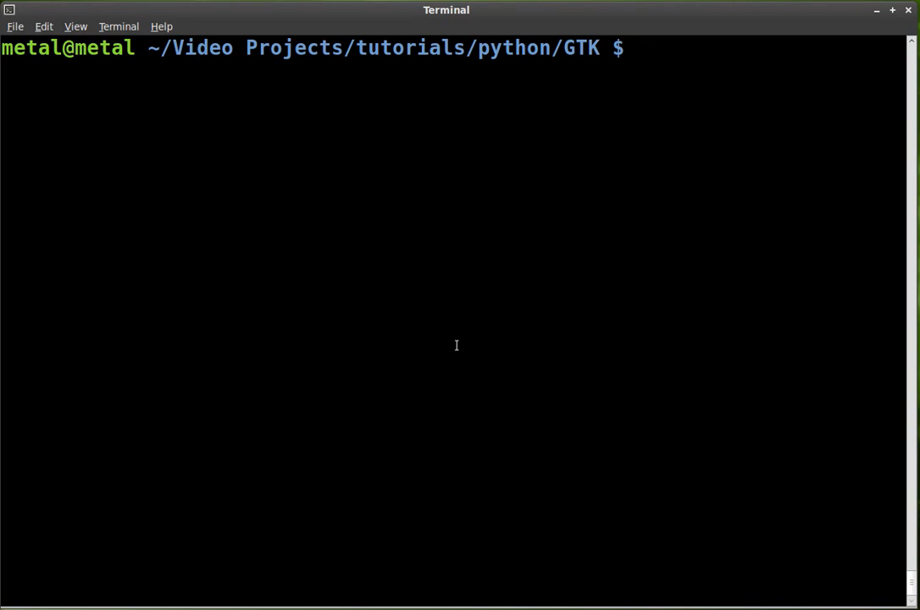
- Run ./win.py, view the GTK window, and close it with its EXIT button
{"action": "type", "text": "./"}
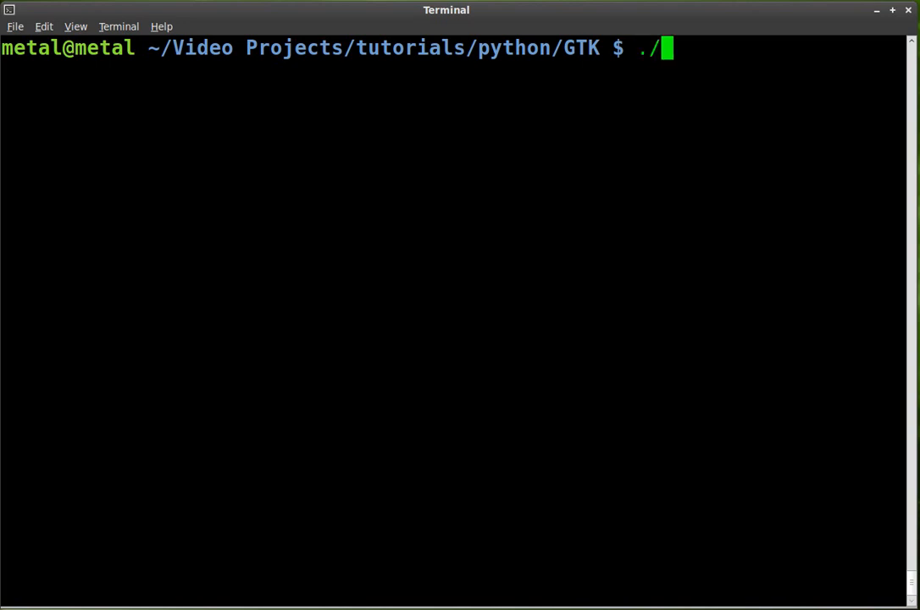
{"action": "type", "text": "win.py"}
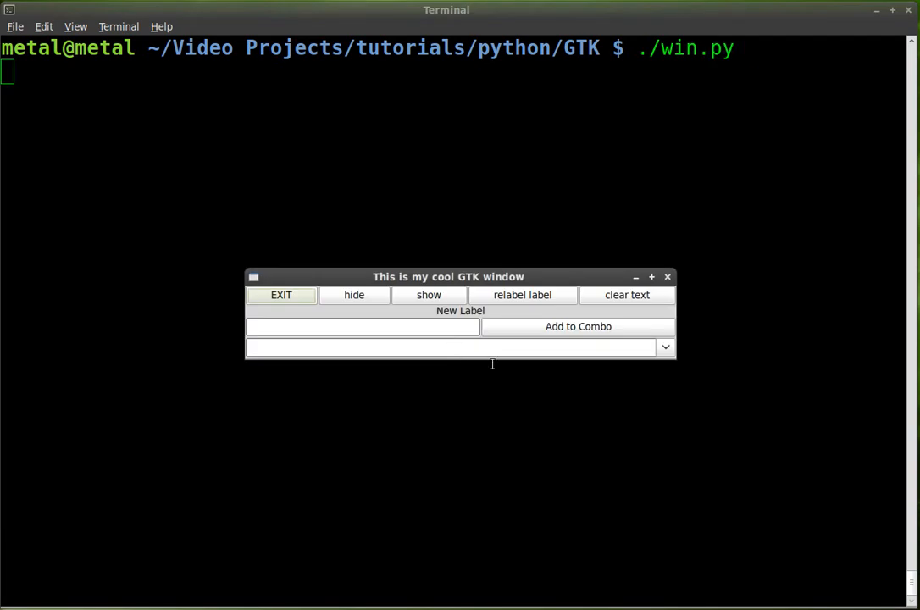
{"action": "mouse_move", "coordinate": [428, 353]}
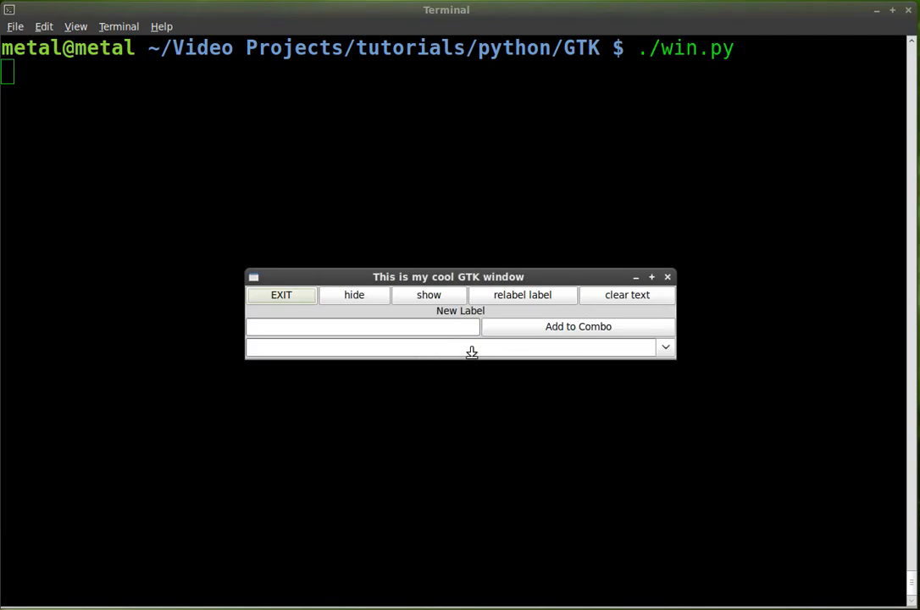
{"action": "mouse_move", "coordinate": [674, 310]}
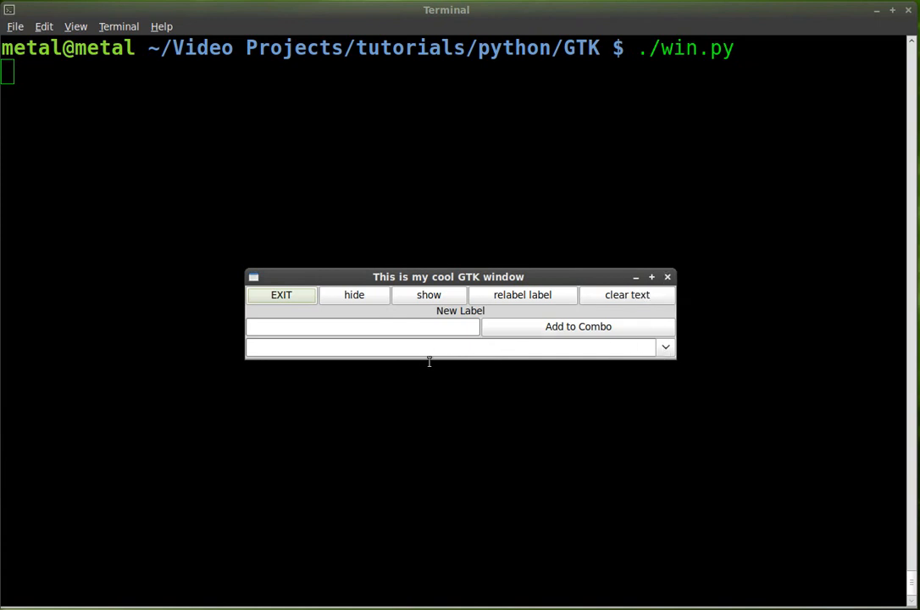
{"action": "mouse_move", "coordinate": [466, 487]}
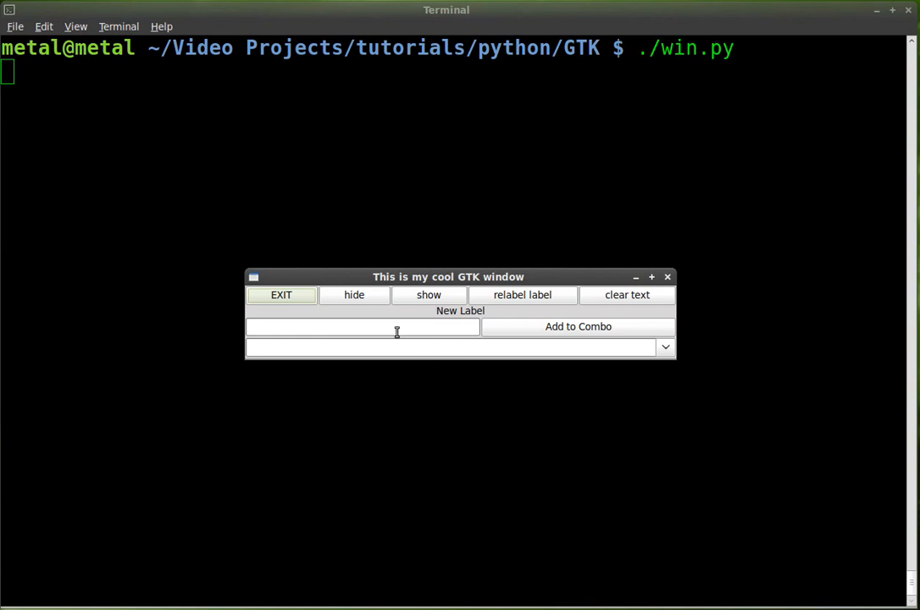
{"action": "left_click", "coordinate": [667, 277]}
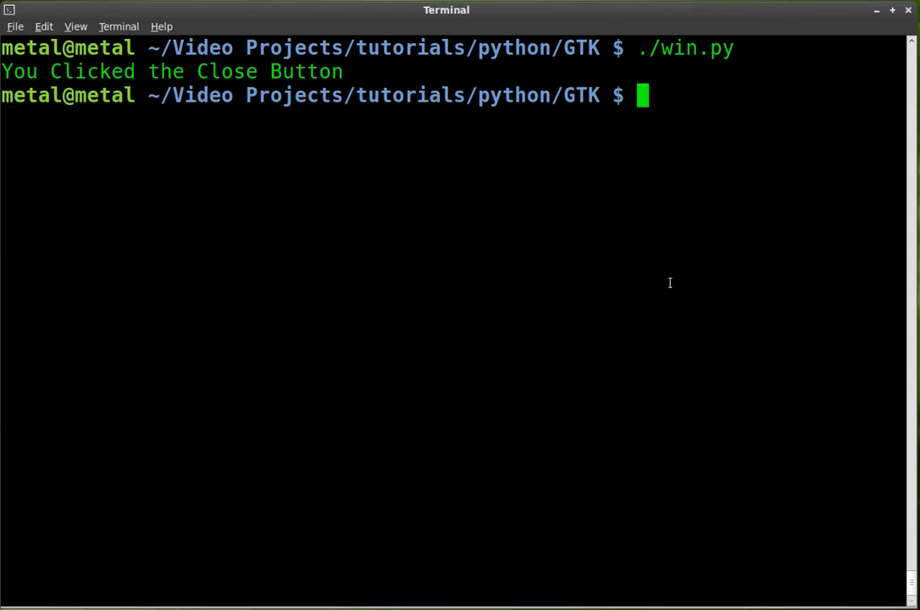
- Edit win.py in vim so the window size request is 600 by 600, then relaunch it
{"action": "type", "text": "vim"}
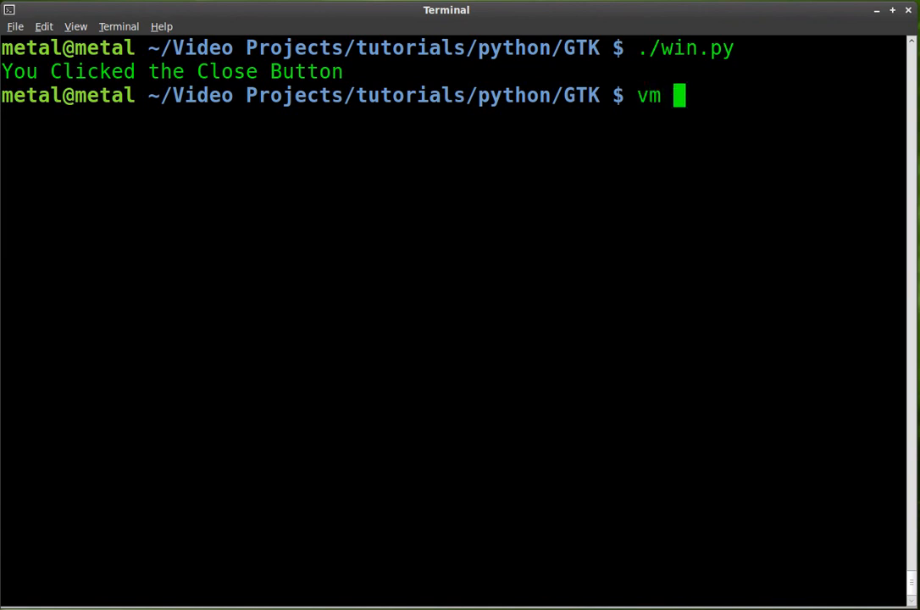
{"action": "type", "text": "win.py"}
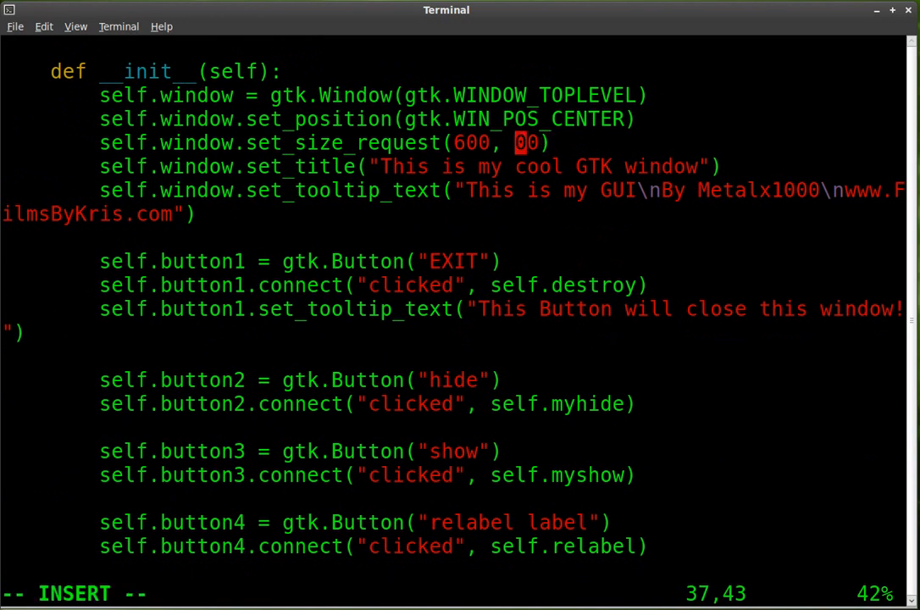
{"action": "type", "text": "6"}
{"action": "type", "text": "./win.py"}
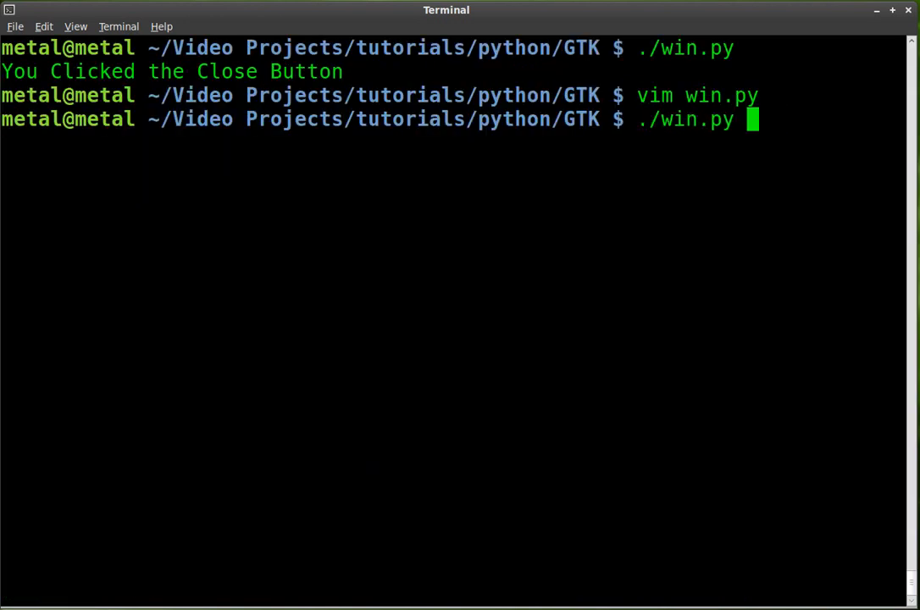
{"action": "key", "text": "Return"}
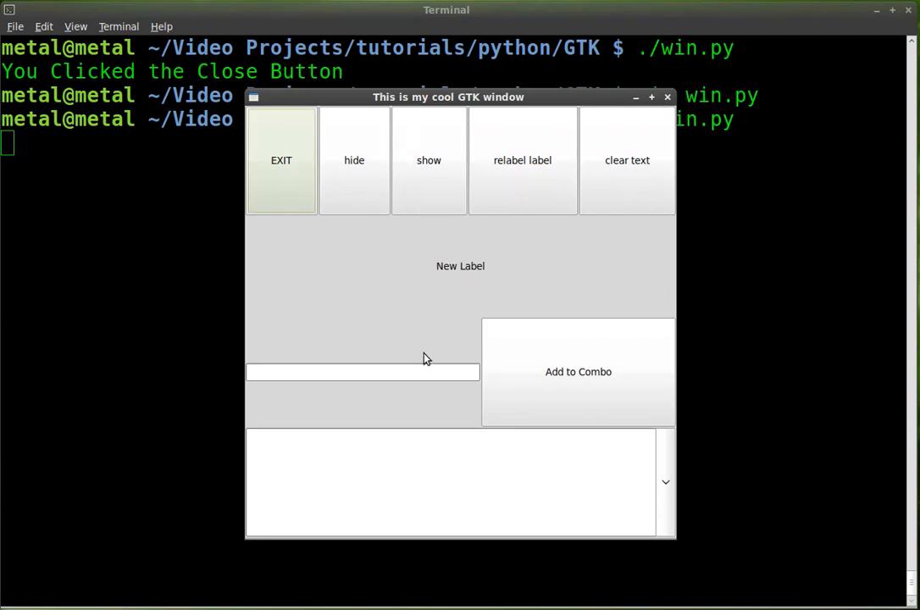
{"action": "mouse_move", "coordinate": [471, 532]}
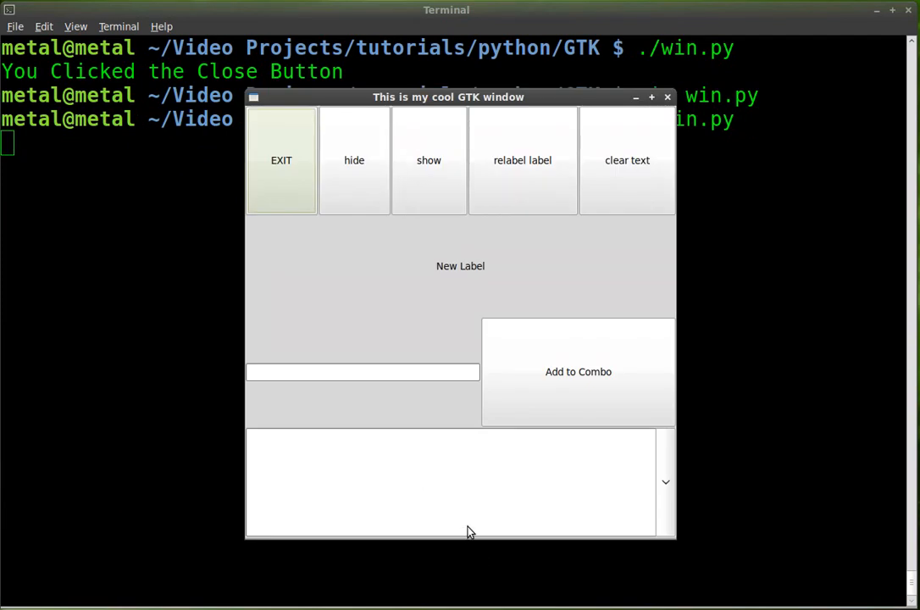
{"action": "mouse_move", "coordinate": [319, 172]}
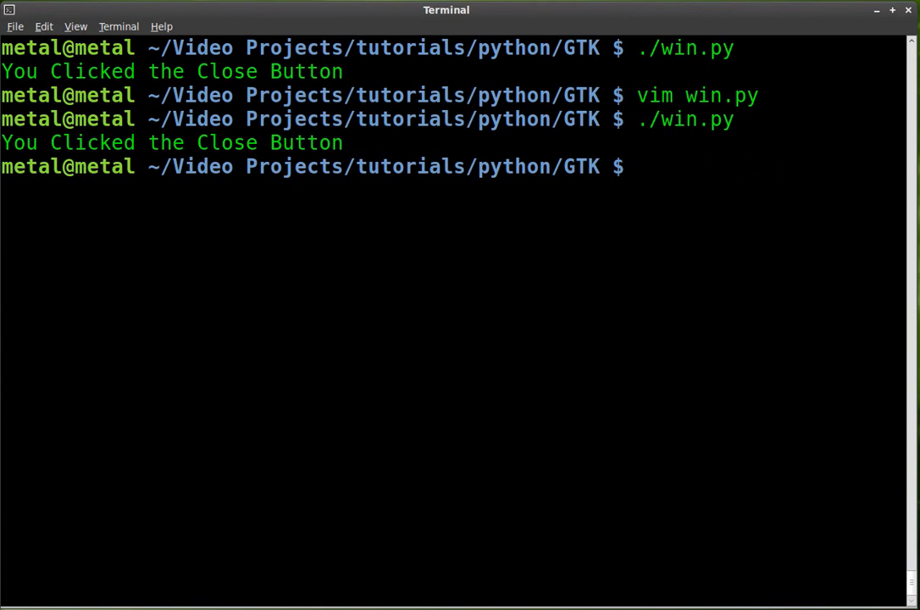
- List the pics folder, select the photos151.jpg name, and reopen win.py in vim
{"action": "type", "text": "ls pics/"}
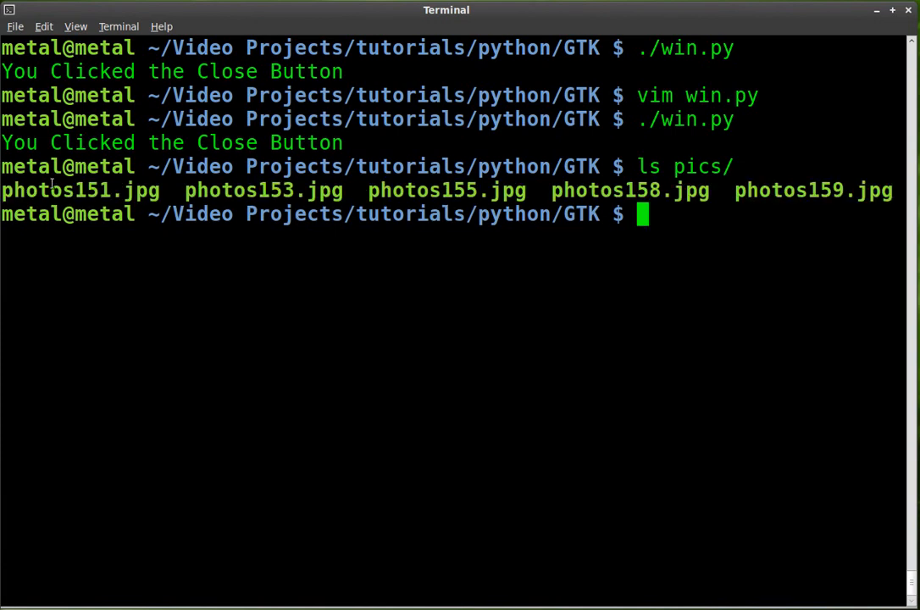
{"action": "double_click", "coordinate": [80, 190]}
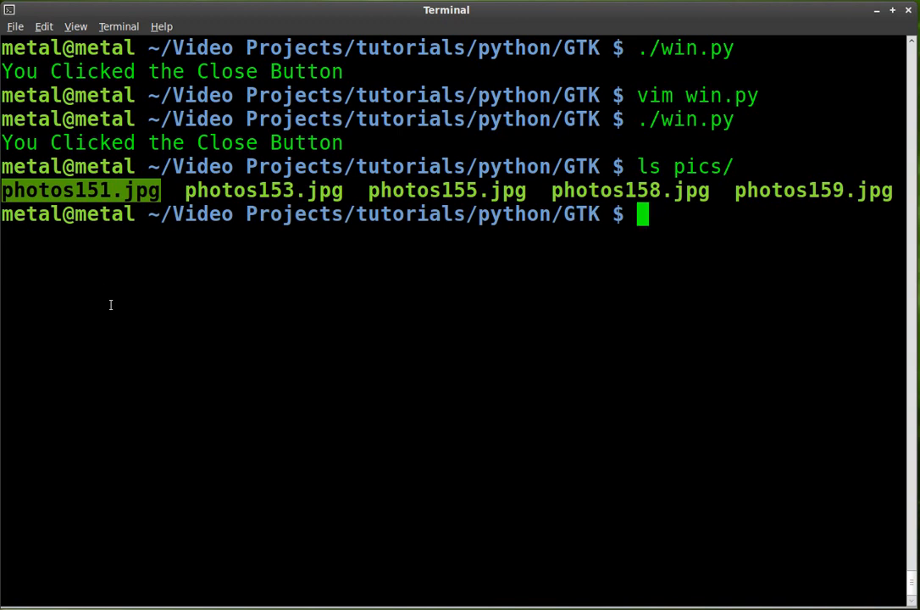
{"action": "type", "text": "vim win.py"}
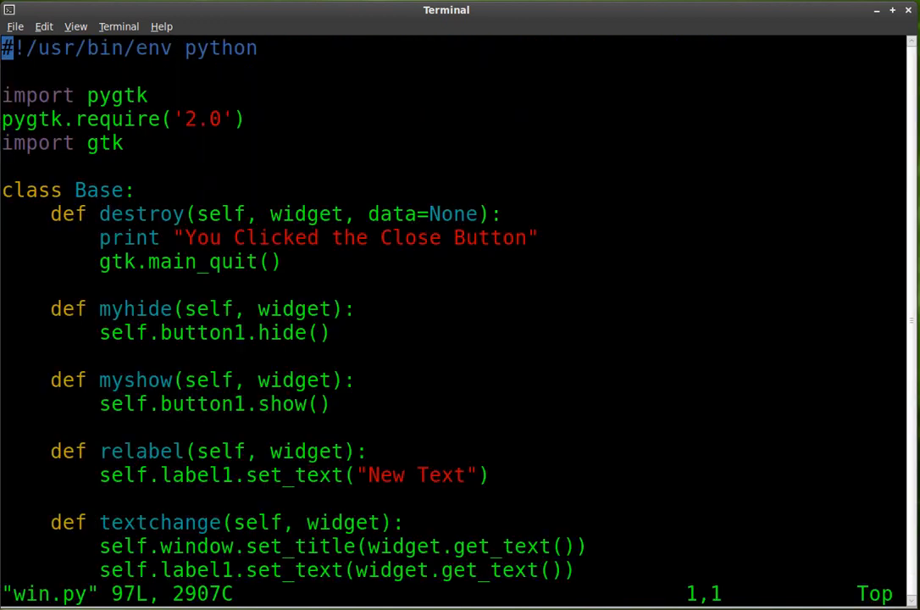
- Below the combo box lines, add self.image = gtk.Image()
{"action": "scroll", "scroll_direction": "down", "scroll_amount": 3}
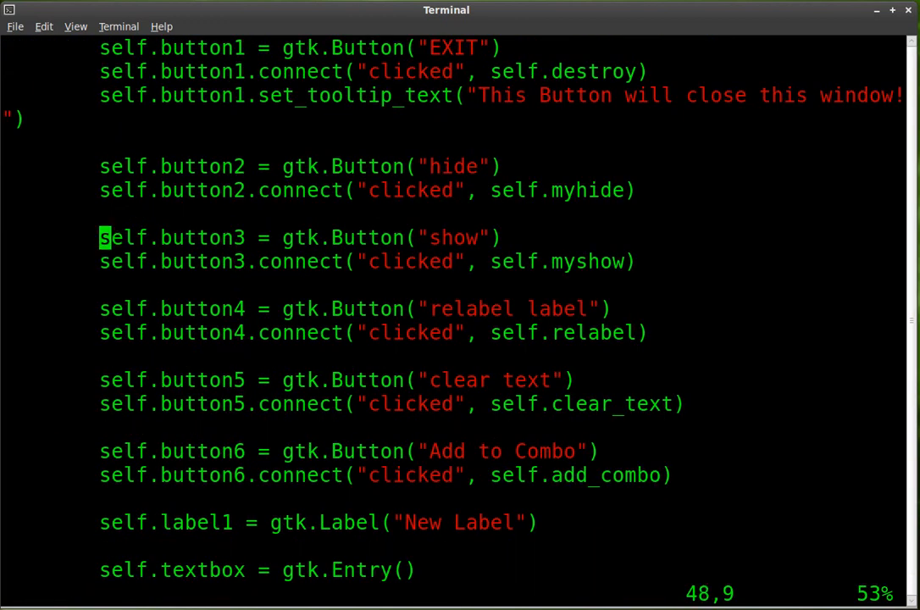
{"action": "scroll", "scroll_direction": "down", "scroll_amount": 3}
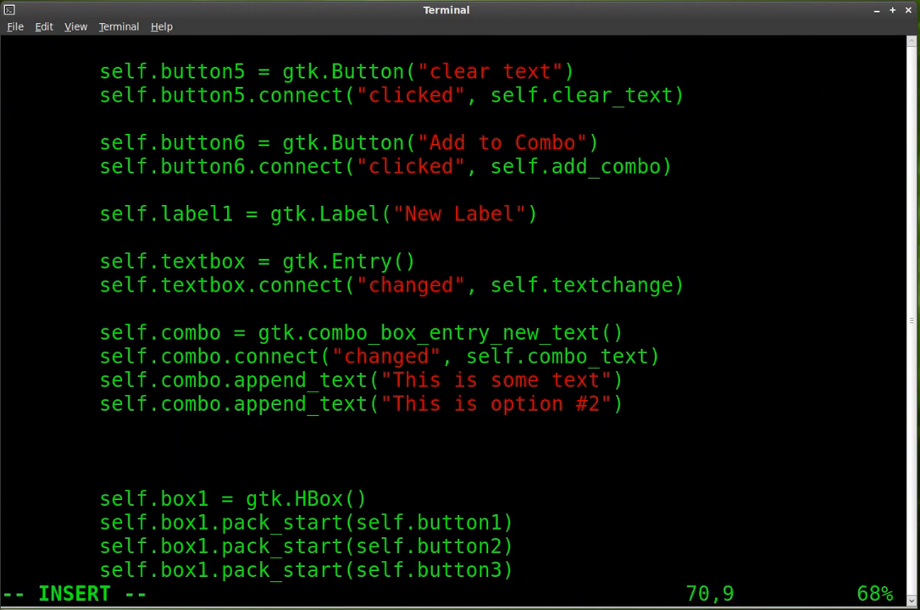
{"action": "type", "text": "se"}
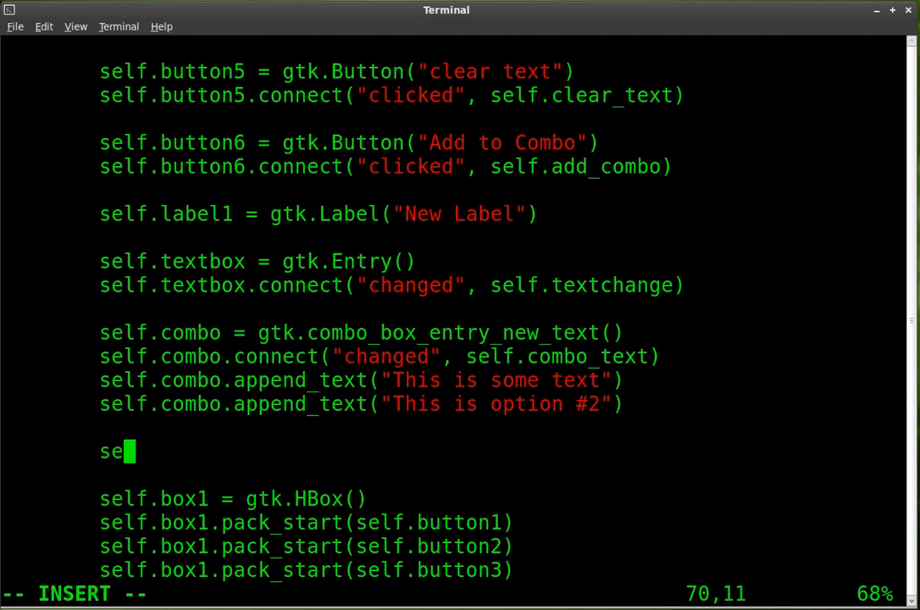
{"action": "type", "text": "lf.ima"}
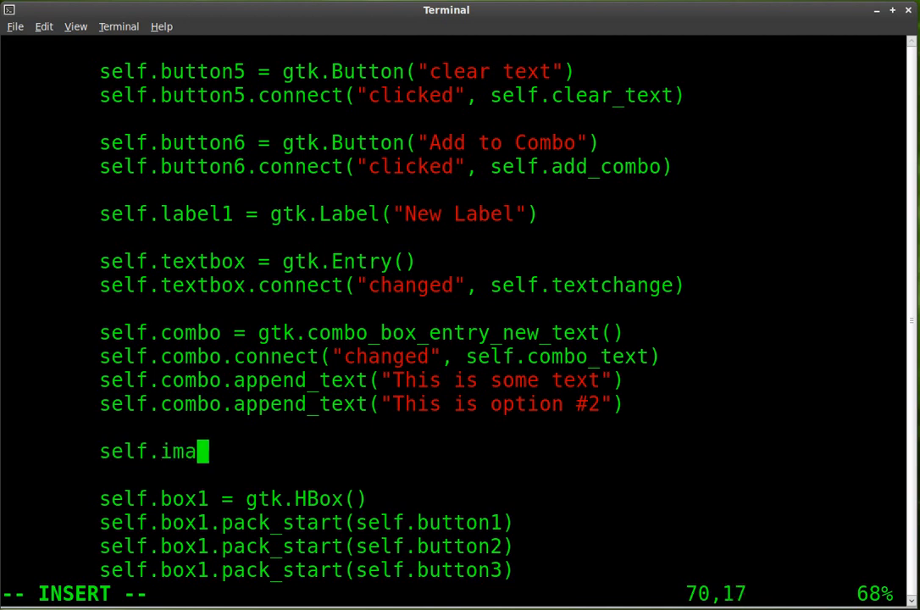
{"action": "type", "text": "ge"}
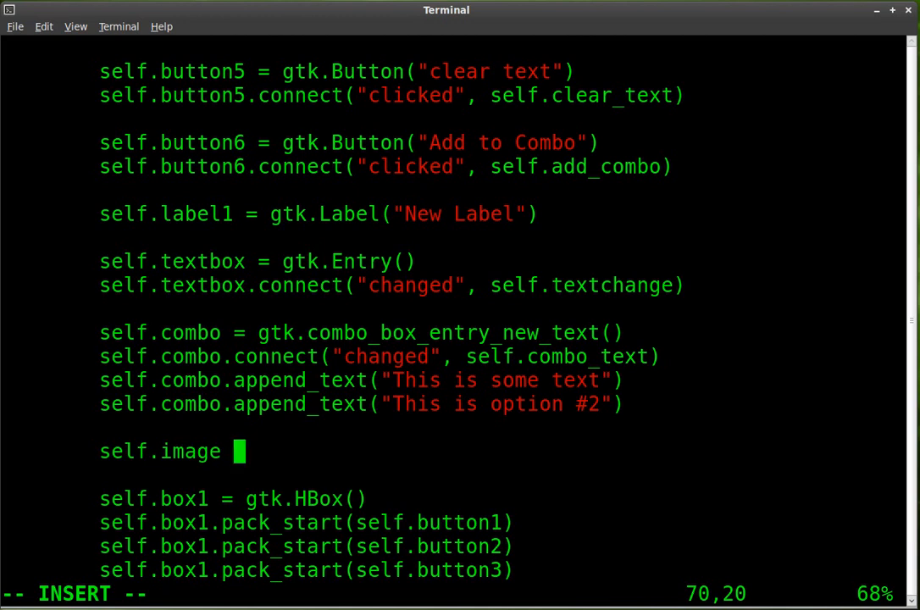
{"action": "type", "text": "="}
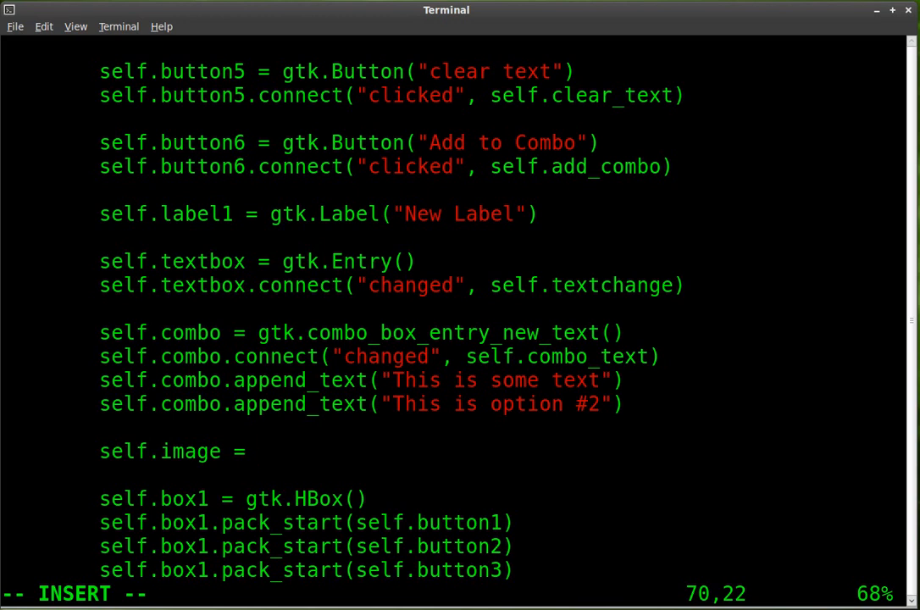
{"action": "type", "text": "gtk"}
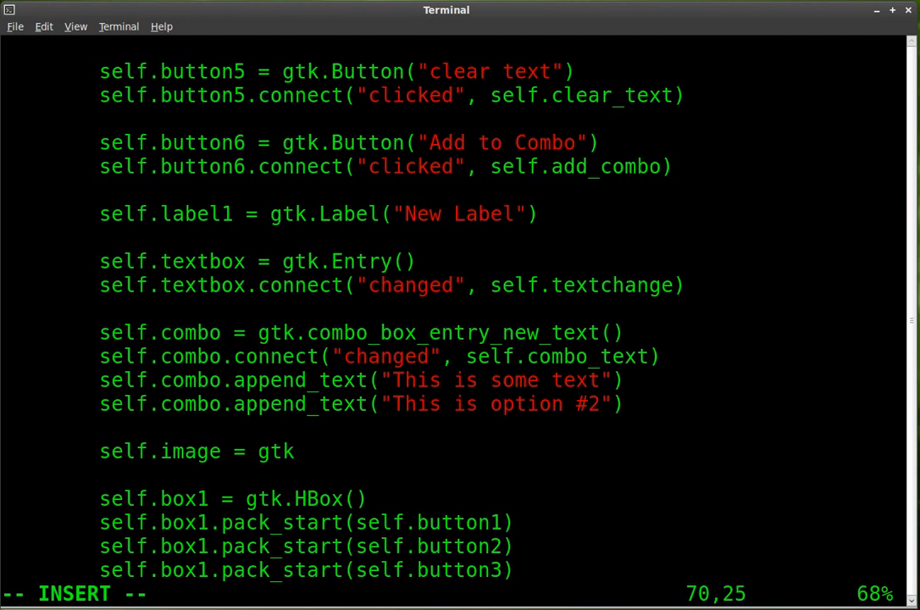
{"action": "type", "text": ".Igame"}
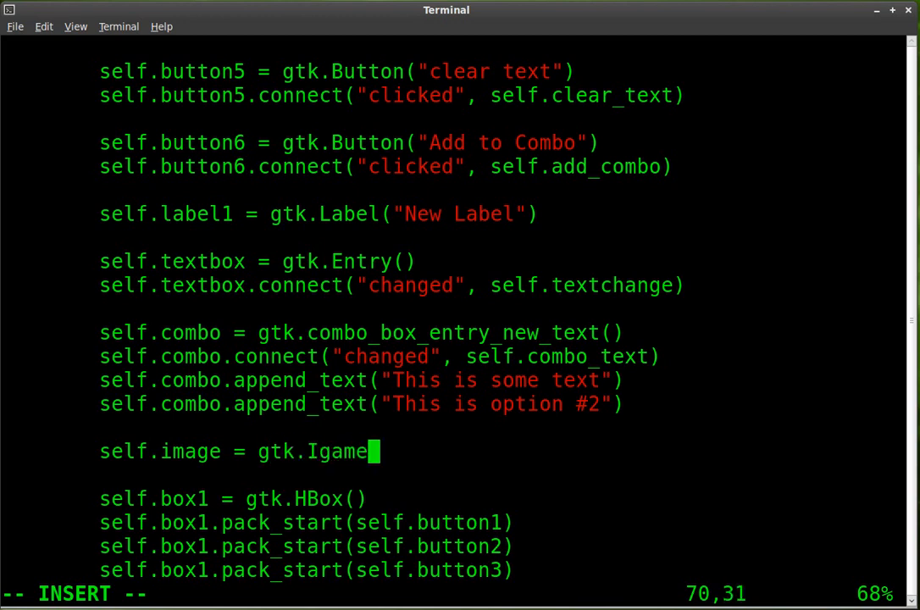
{"action": "type", "text": "()"}
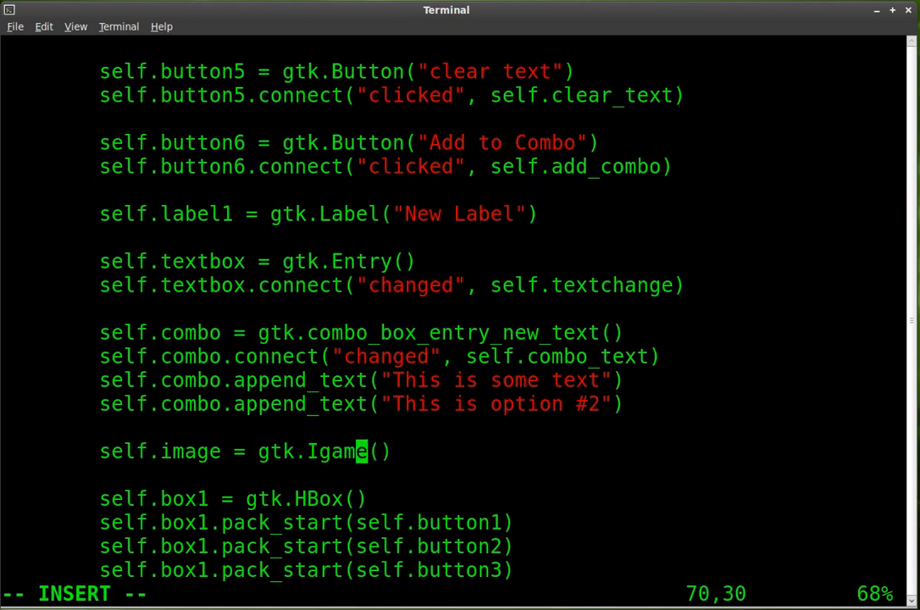
{"action": "type", "text": "Image"}
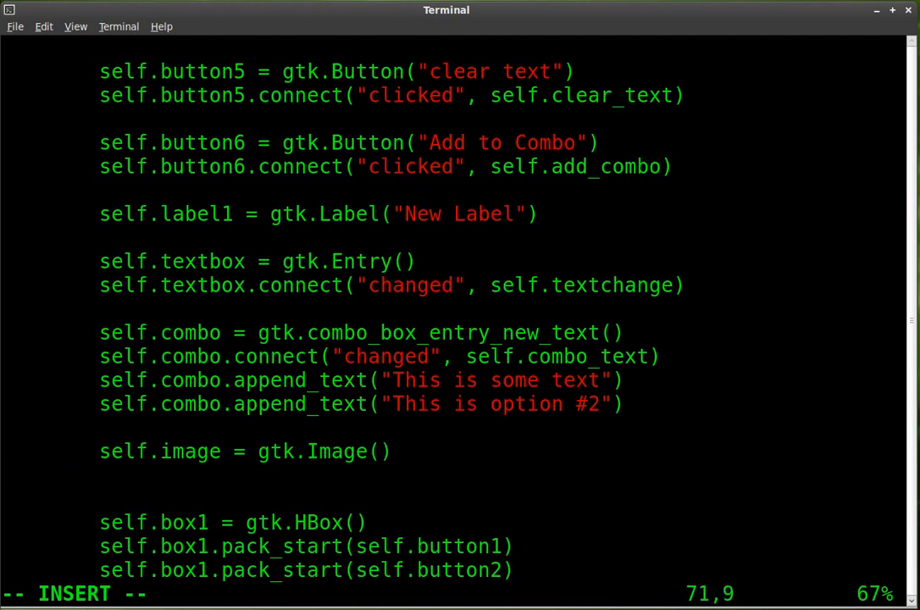
- Add self.image.set_from_file("pics/photos151.jpg") to load the photo
{"action": "type", "text": "se"}
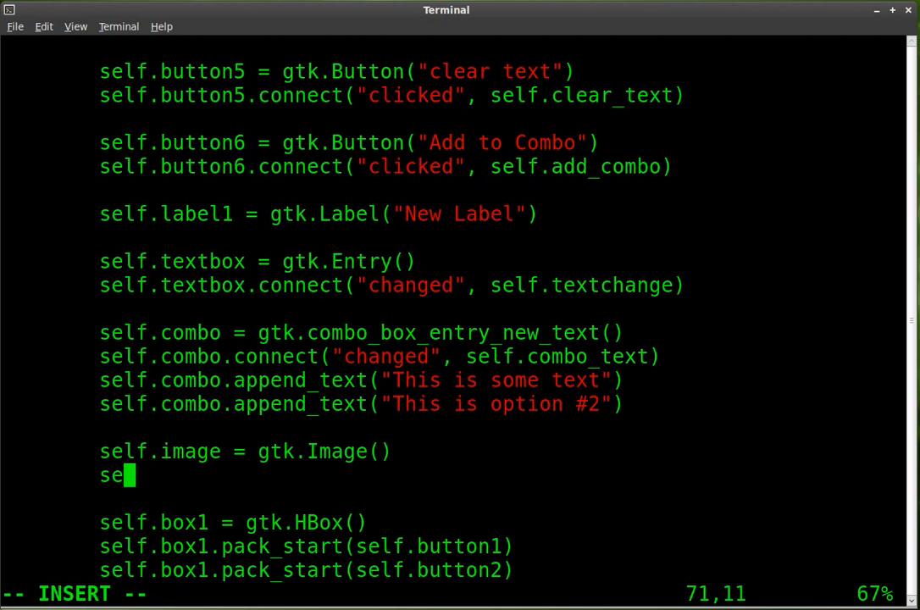
{"action": "type", "text": "lf.image"}
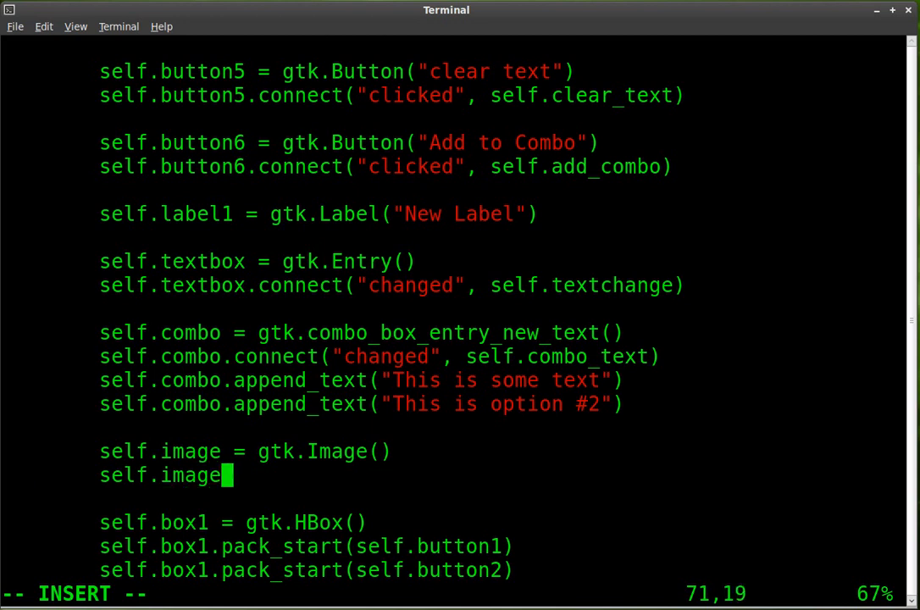
{"action": "type", "text": ".set"}
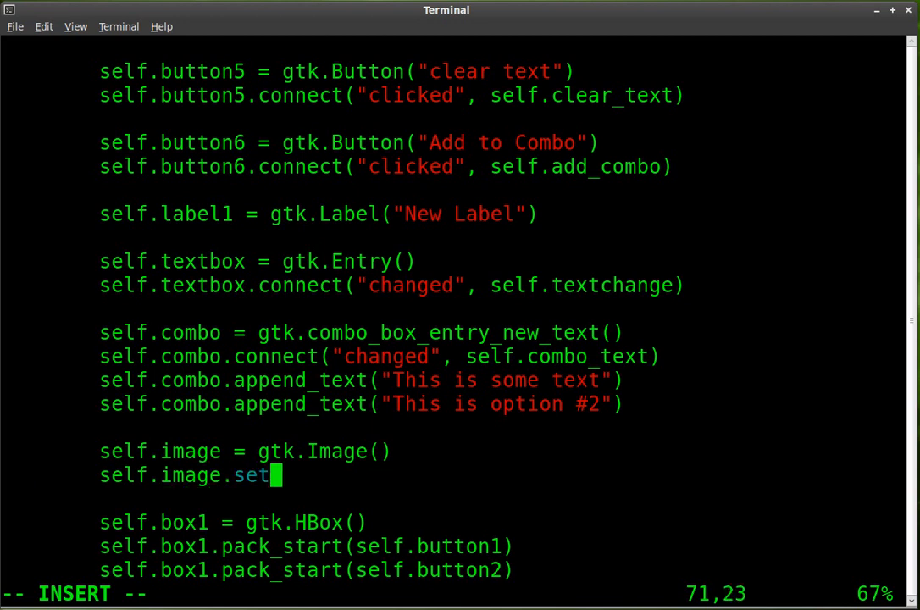
{"action": "type", "text": "_from"}
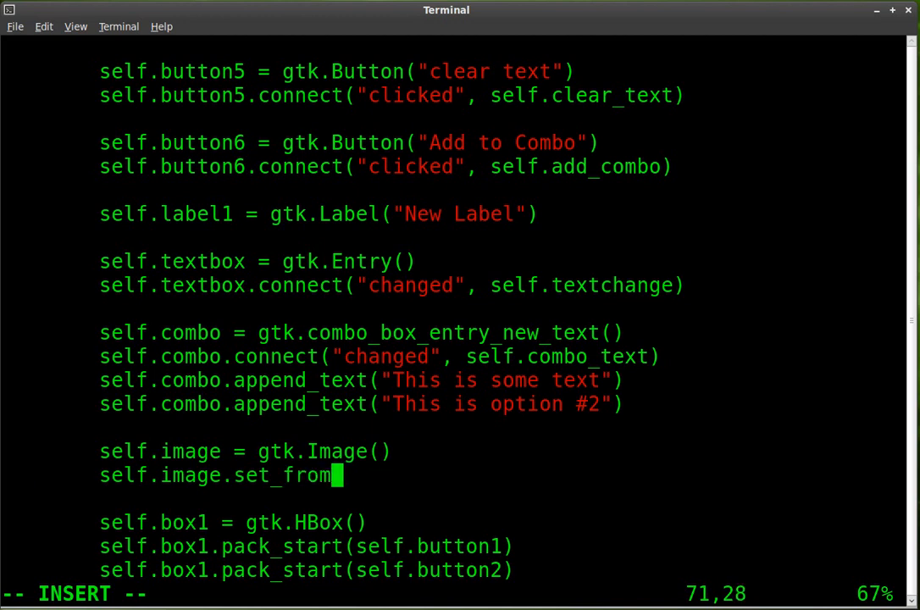
{"action": "type", "text": "file"}
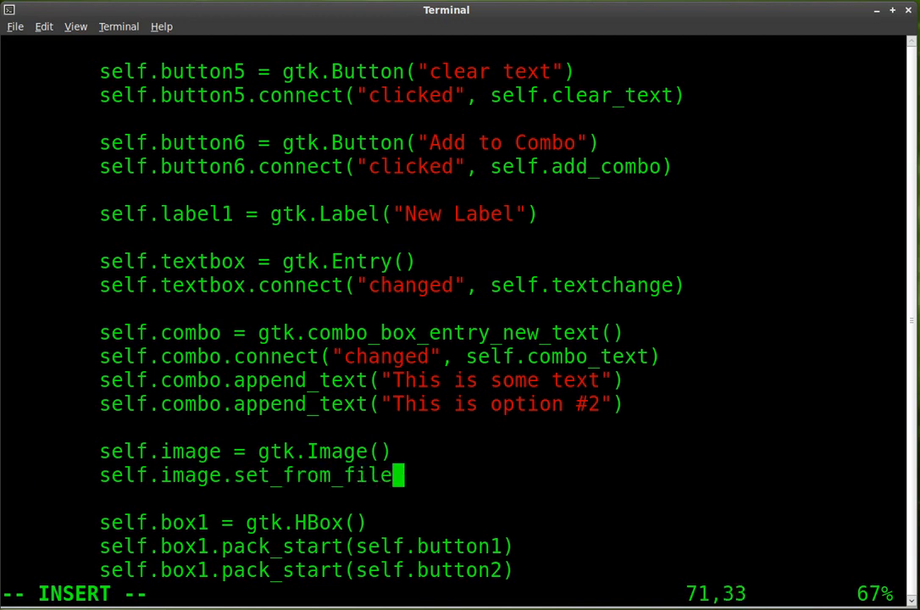
{"action": "type", "text": "()"}
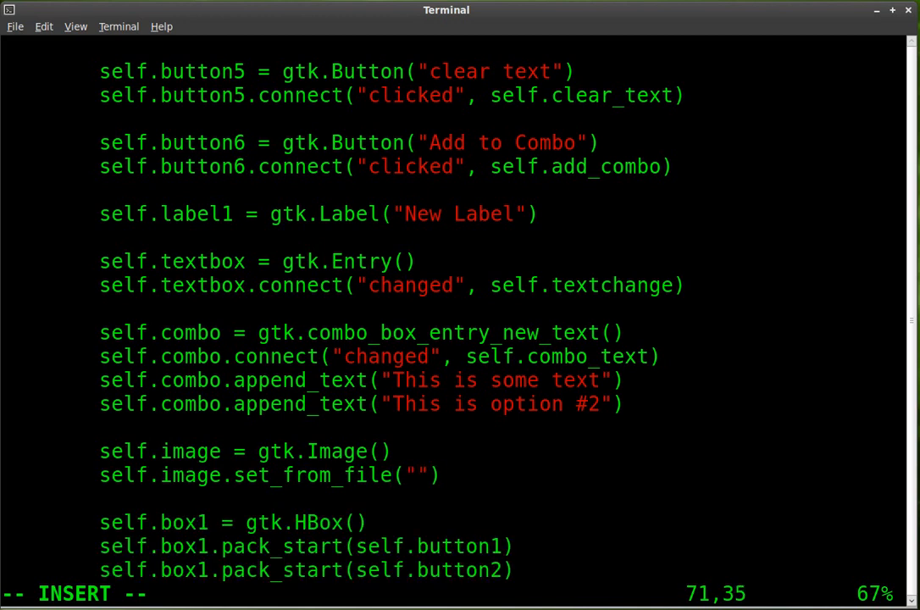
{"action": "type", "text": "pics/"}
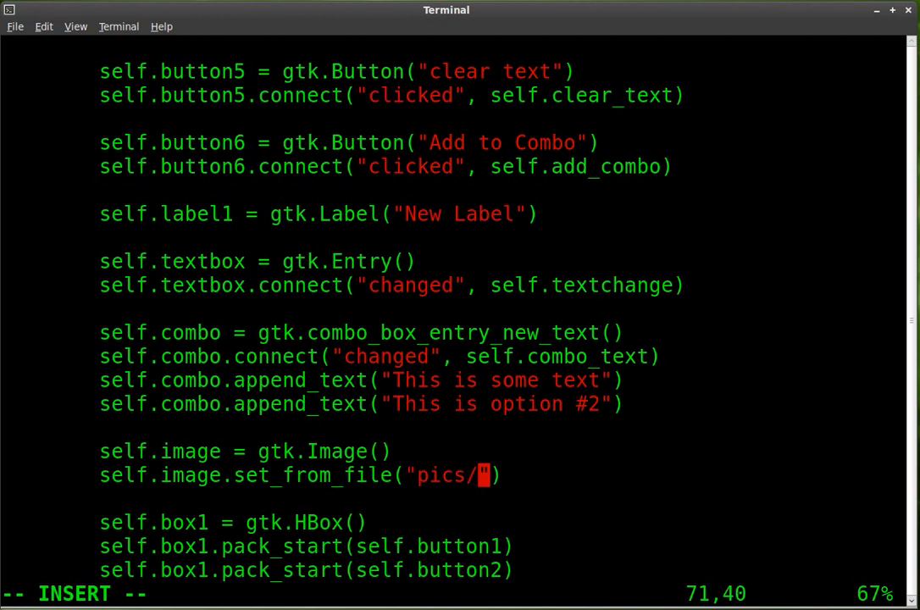
{"action": "type", "text": "photos151.jpg"}
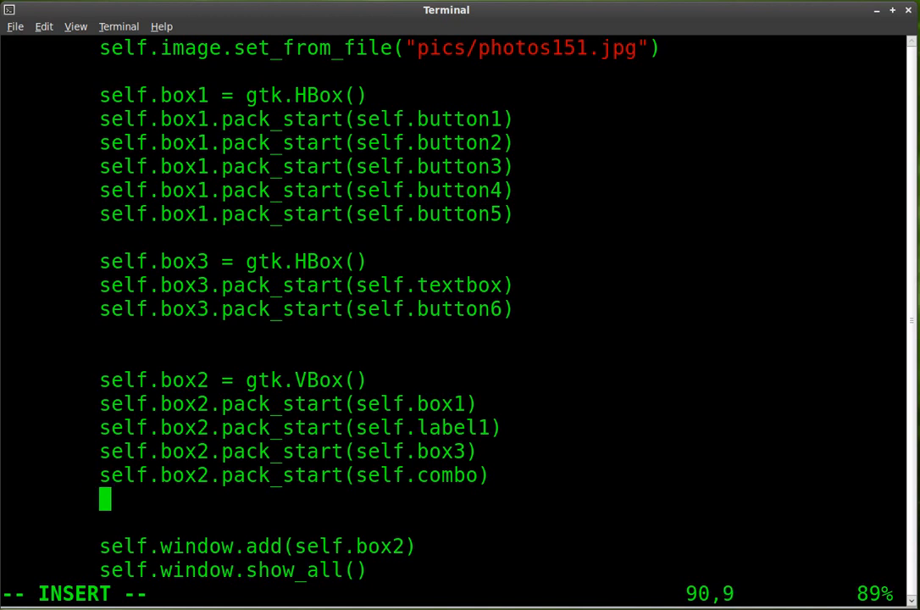
- Add self.box2.pack_start(self.image) after the combo pack line, then save and quit vim
{"action": "type", "text": "self."}
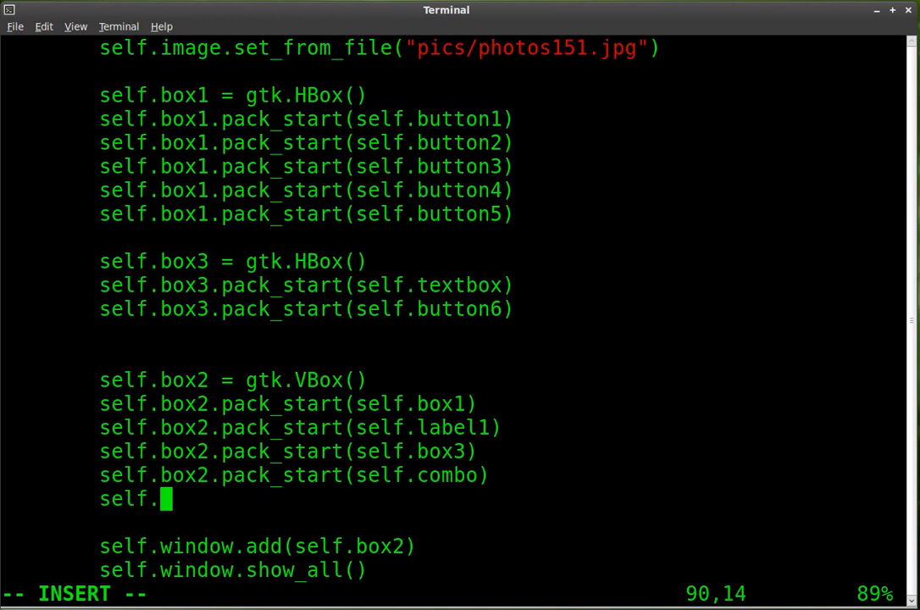
{"action": "type", "text": "box2."}
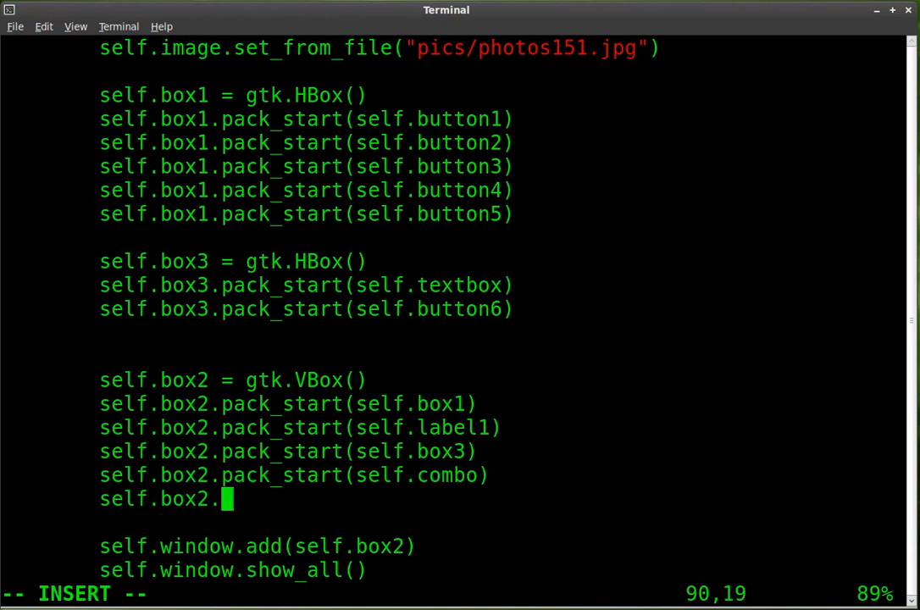
{"action": "type", "text": "pack_start("}
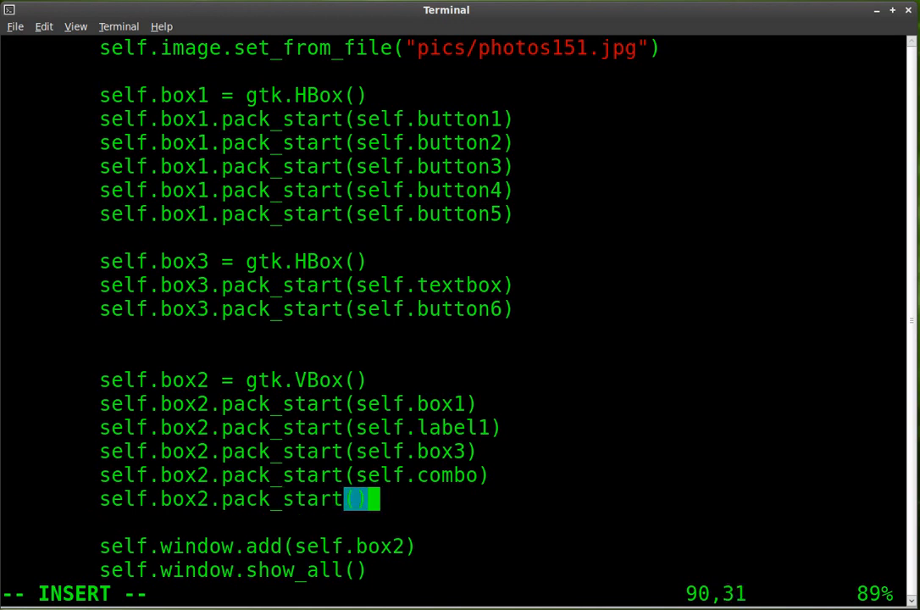
{"action": "type", "text": "self.imaf"}
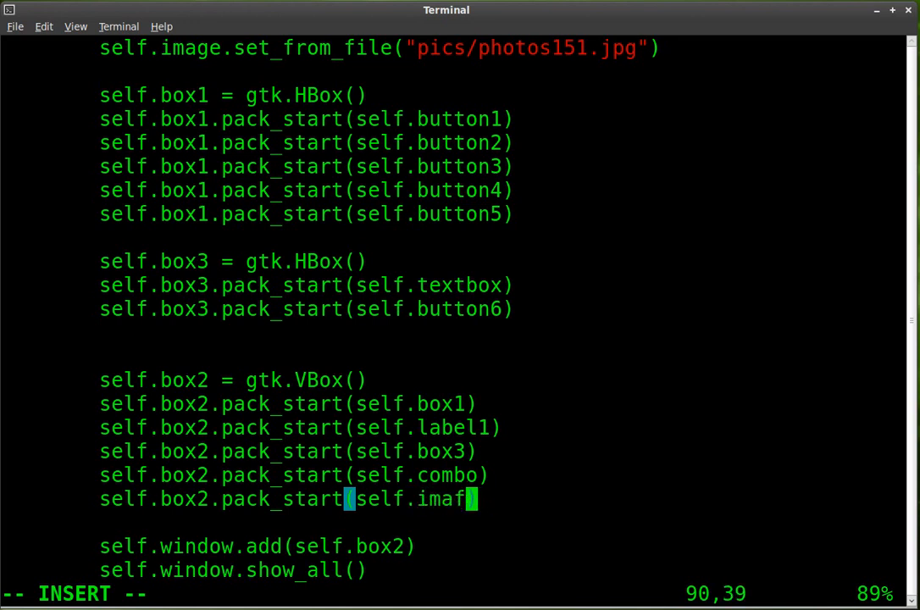
{"action": "type", "text": "e"}
{"action": "type", "text": "vim win.py"}
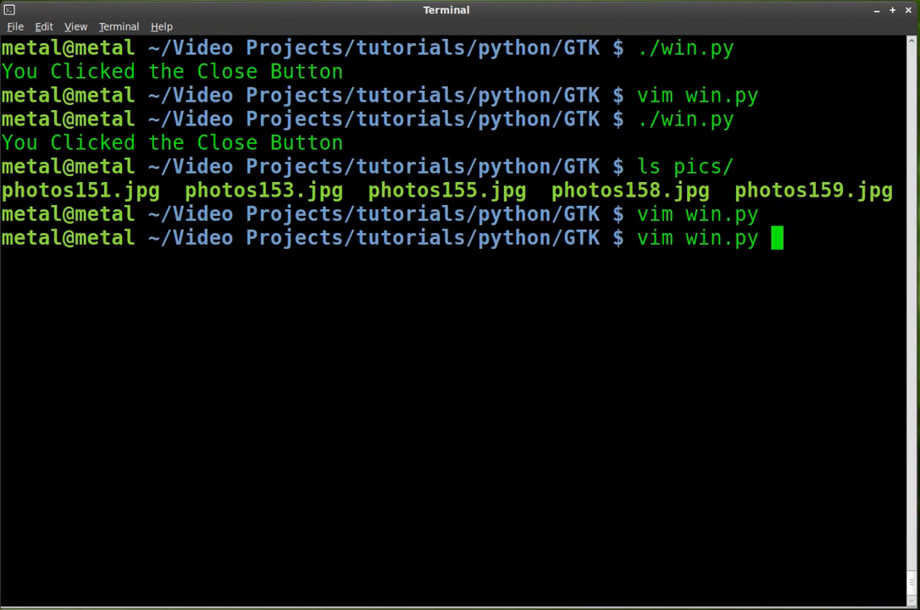
- Run win.py, add gsdfgsdfg to the combo box, and select it
{"action": "key", "text": "Return"}
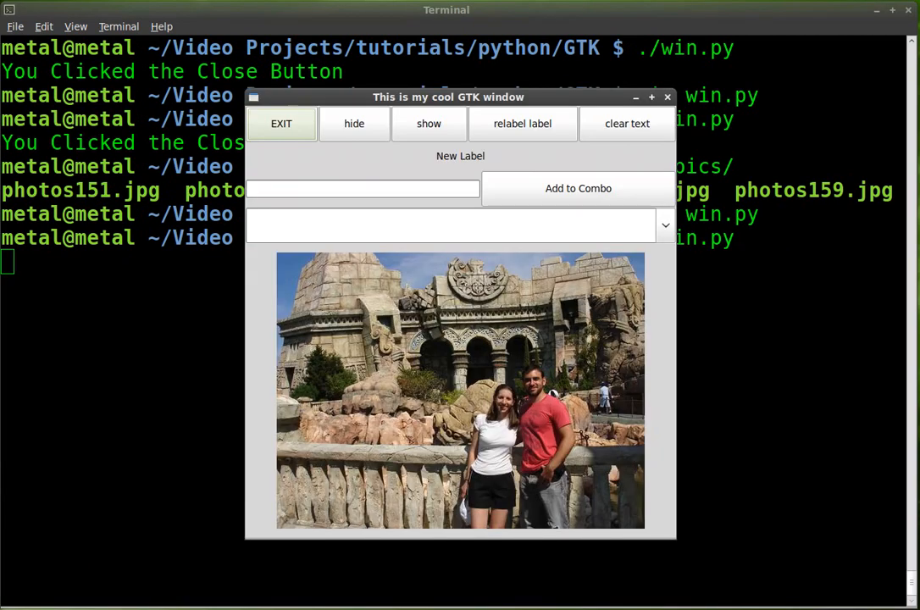
{"action": "mouse_move", "coordinate": [571, 365]}
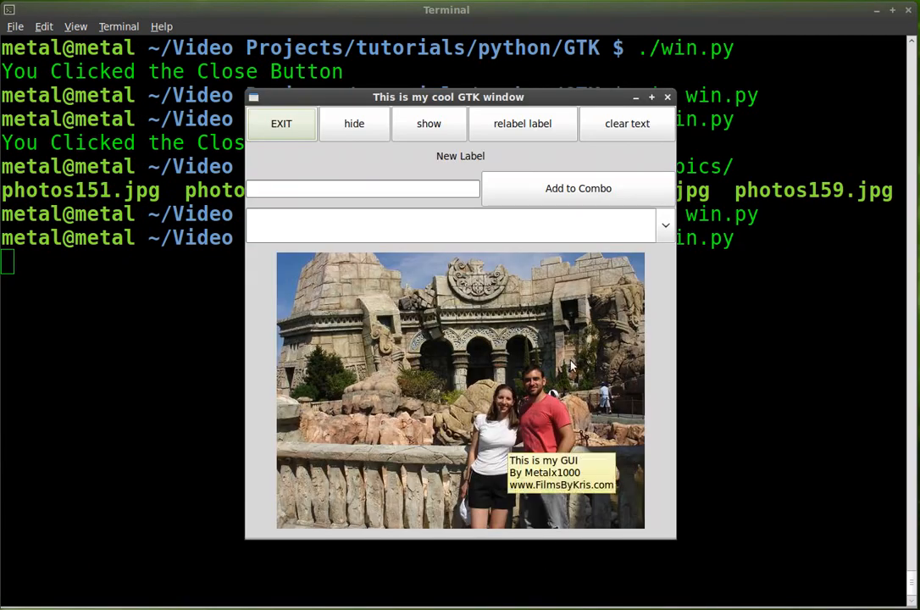
{"action": "left_click", "coordinate": [665, 225]}
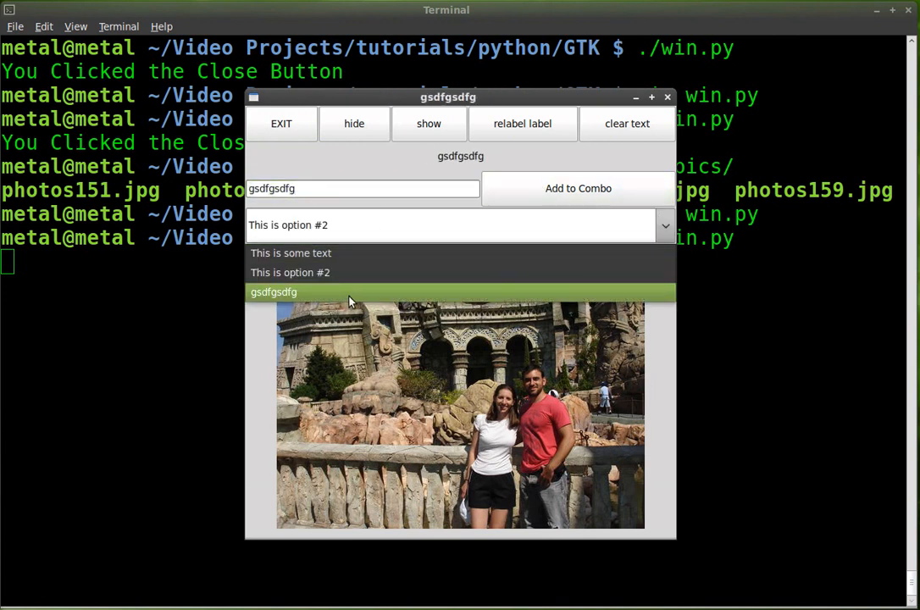
{"action": "left_click", "coordinate": [274, 291]}
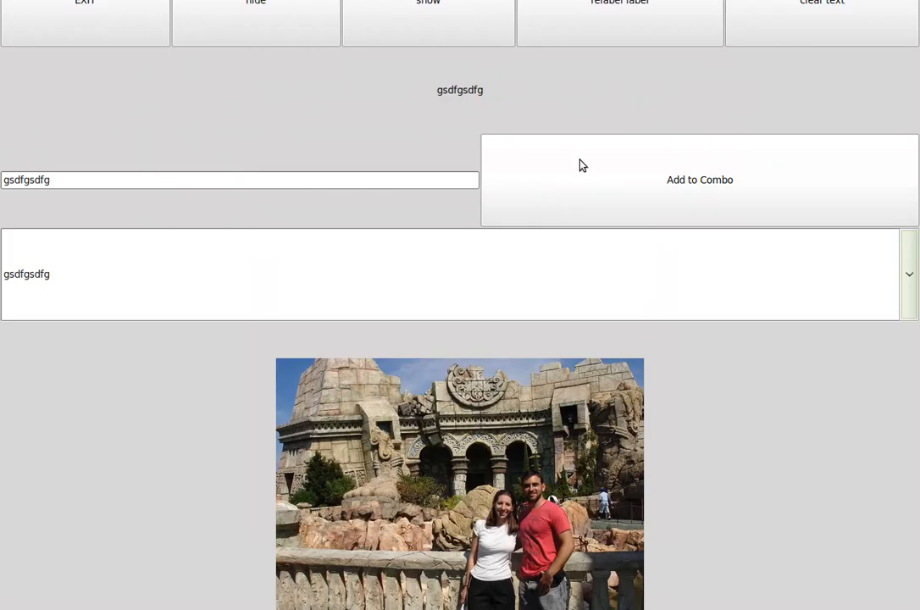
{"action": "mouse_move", "coordinate": [422, 553]}
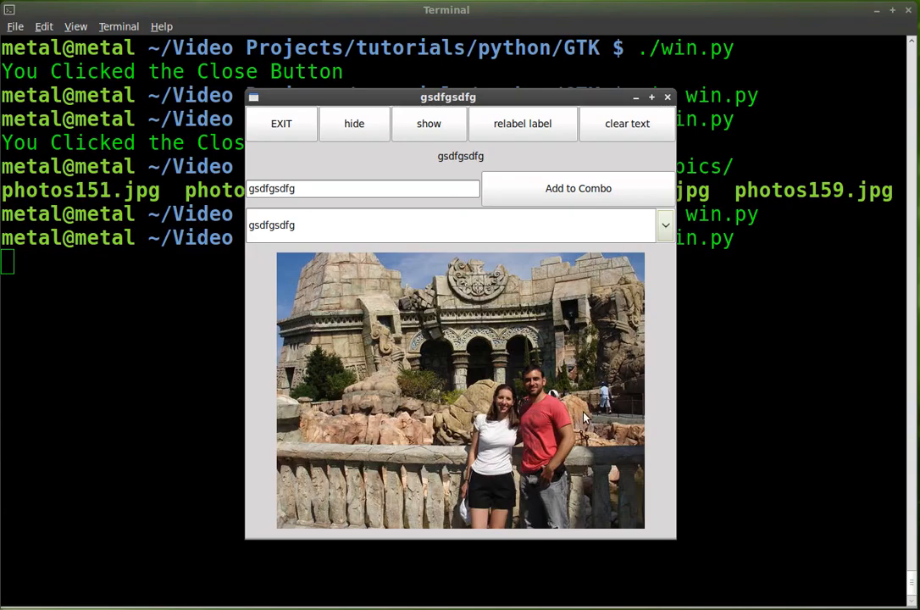
{"action": "mouse_move", "coordinate": [574, 464]}
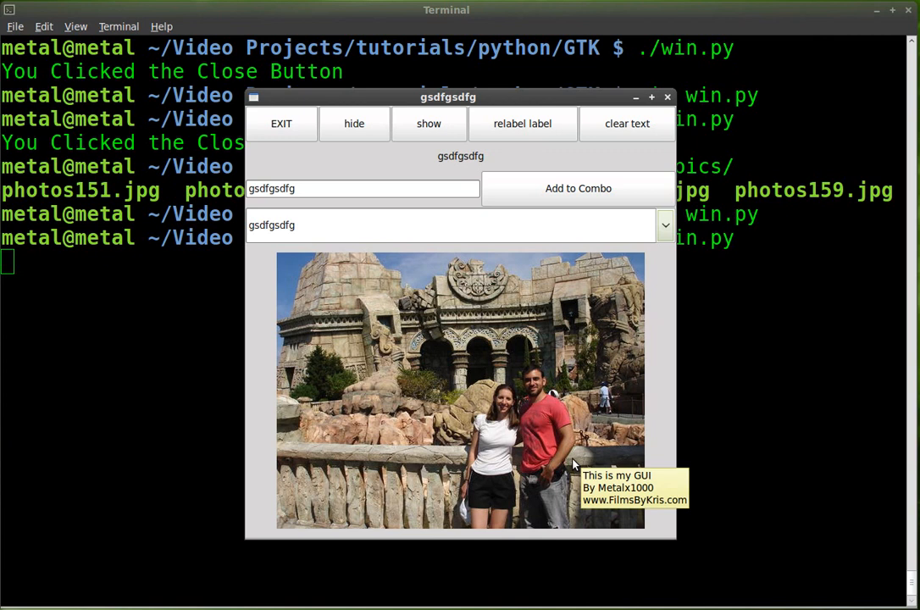